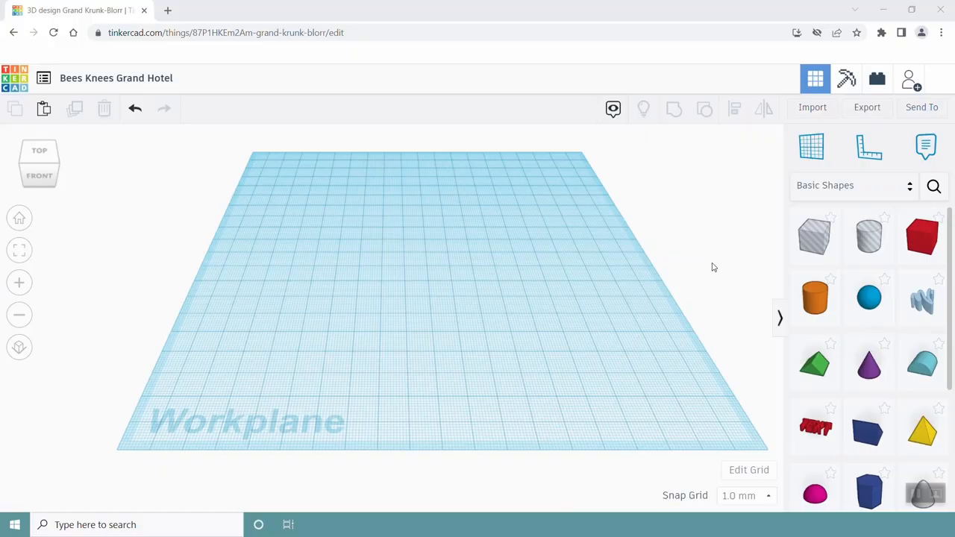
Stretch the dropped Polygon prism to 40 mm wide, shift it toward the lower left and view it from the top
{"action": "scroll", "scroll_direction": "down", "scroll_amount": 3}
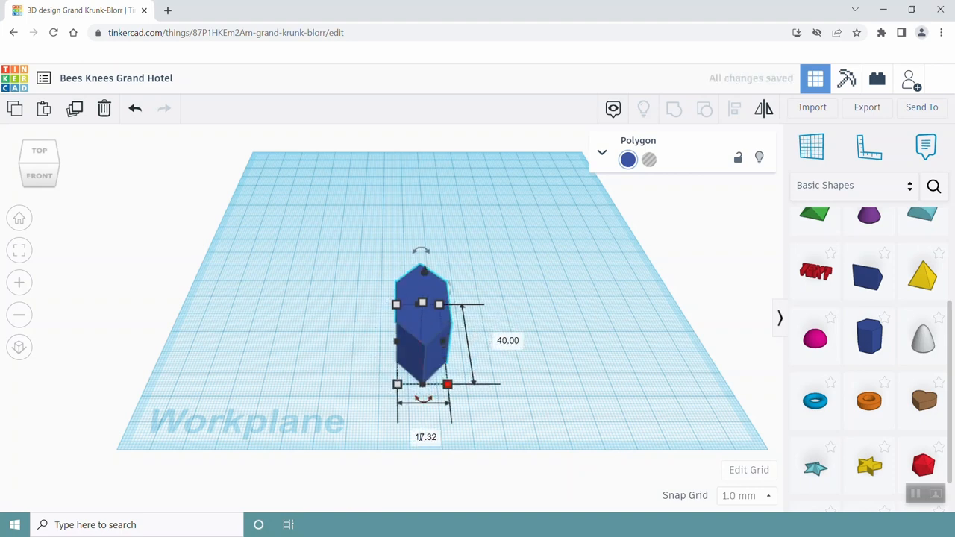
{"action": "left_click_drag", "start_coordinate": [448, 385], "coordinate": [514, 385]}
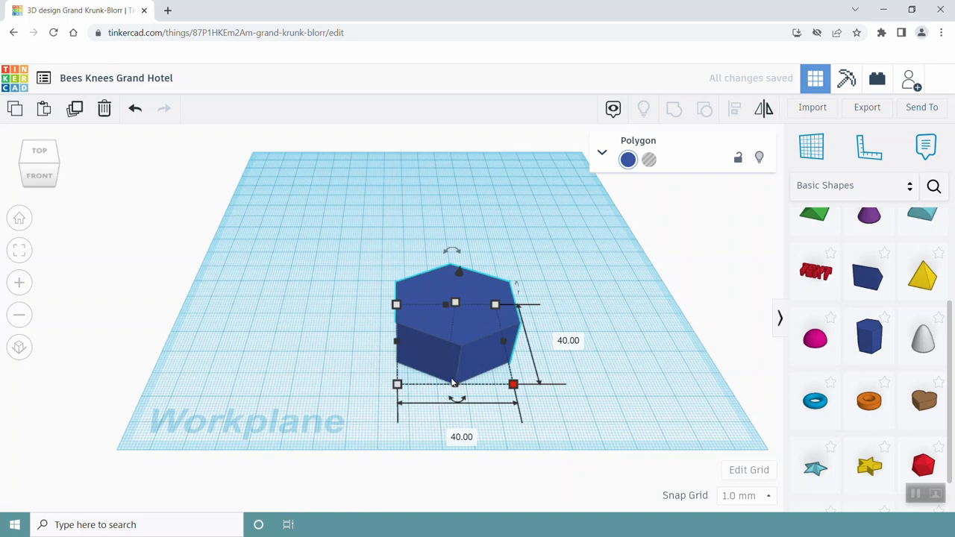
{"action": "mouse_move", "coordinate": [470, 345]}
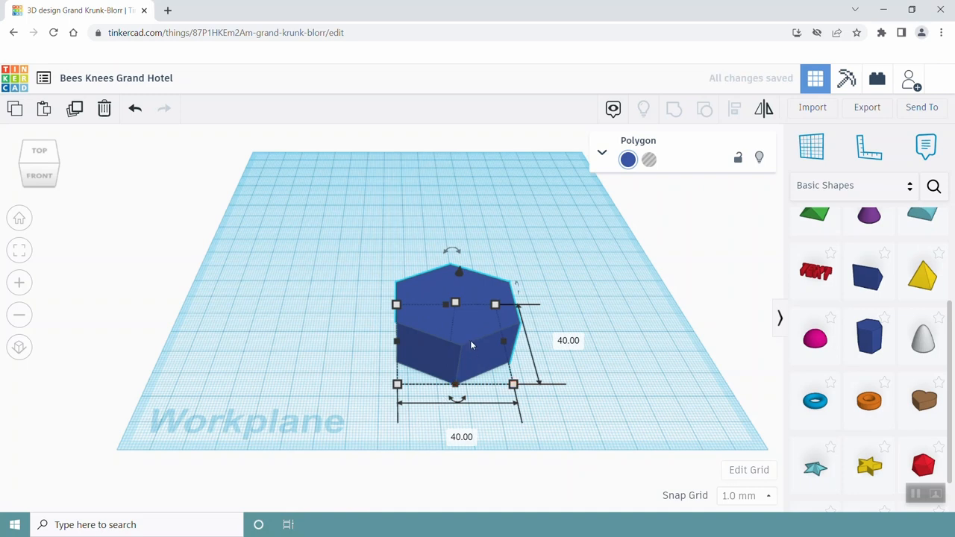
{"action": "left_click_drag", "start_coordinate": [472, 345], "coordinate": [342, 373]}
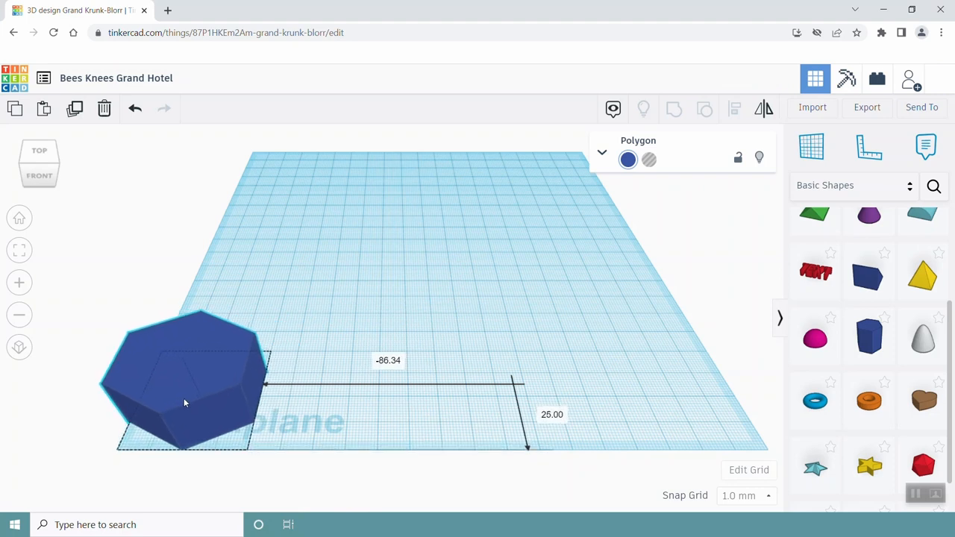
{"action": "left_click", "coordinate": [186, 395]}
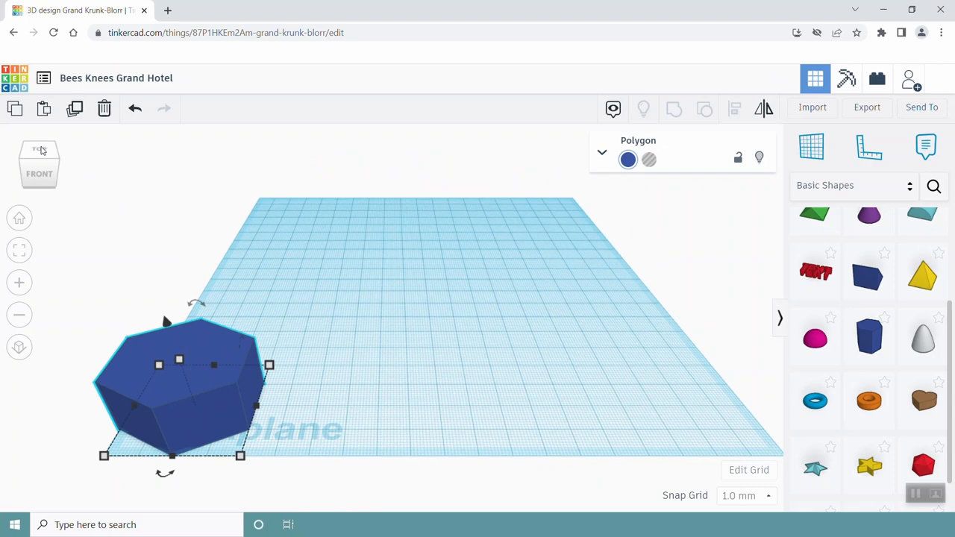
{"action": "left_click", "coordinate": [39, 163]}
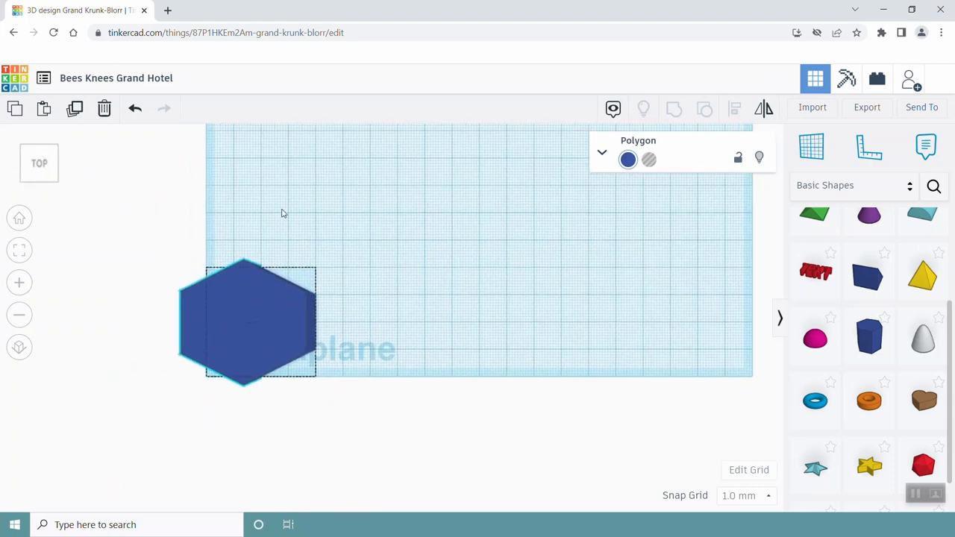
Centre the hexagon in view and enter 30 for its height
{"action": "left_click_drag", "start_coordinate": [247, 320], "coordinate": [387, 315]}
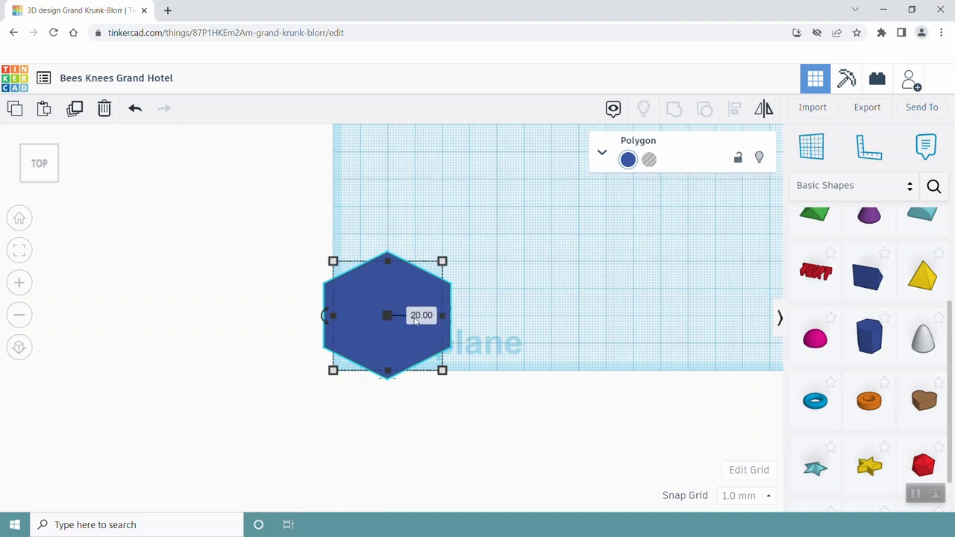
{"action": "type", "text": "30"}
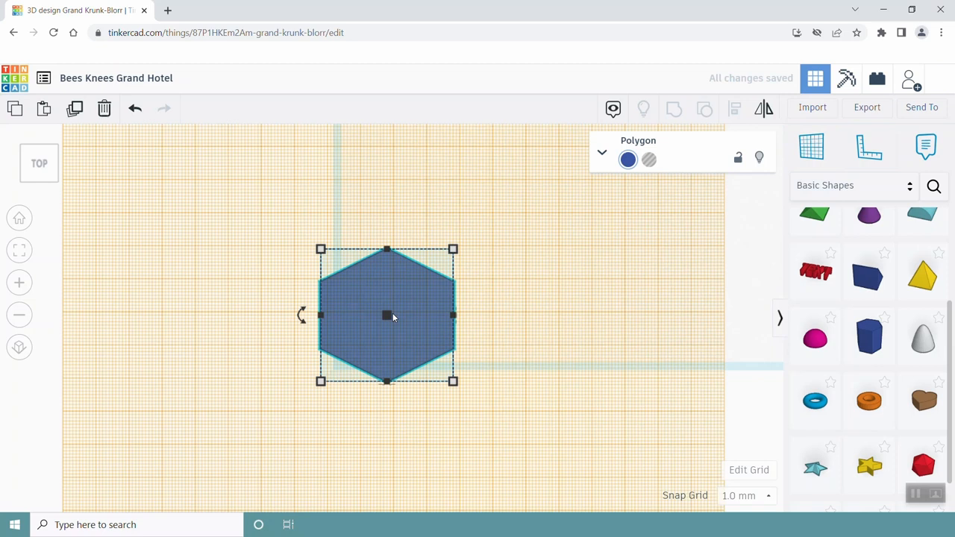
{"action": "mouse_move", "coordinate": [869, 400]}
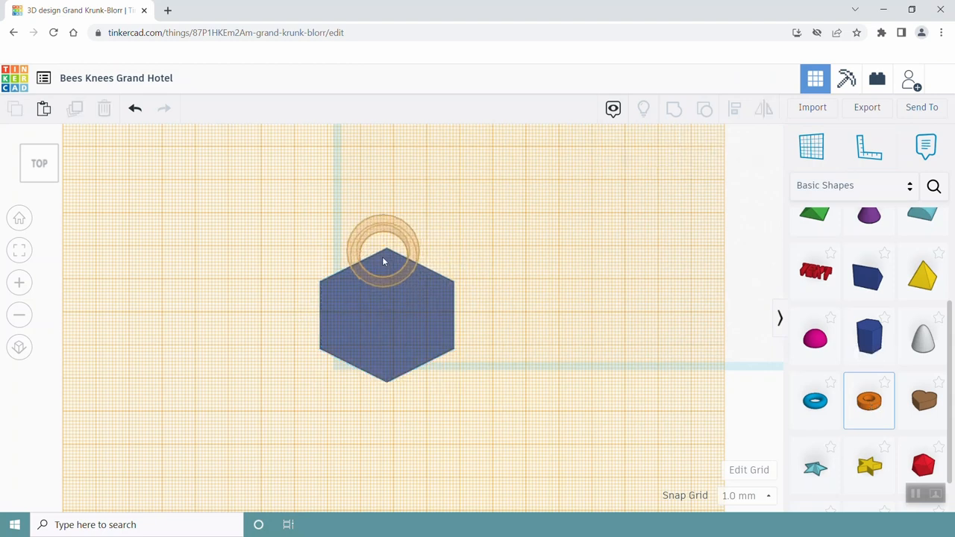
Drop a Tube ring at the hexagon's top corner, centre it there, then select the hexagon
{"action": "left_click", "coordinate": [385, 251]}
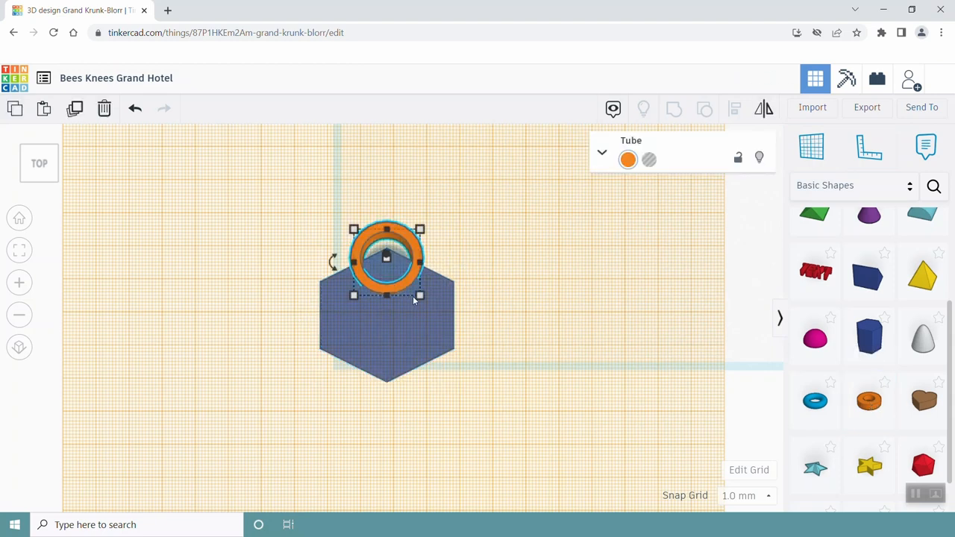
{"action": "left_click", "coordinate": [421, 296]}
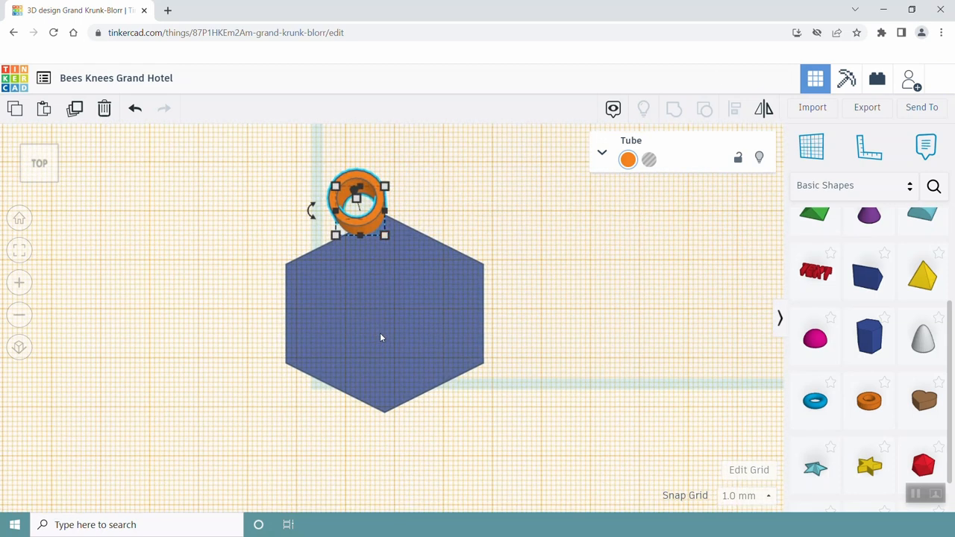
{"action": "left_click_drag", "start_coordinate": [358, 201], "coordinate": [385, 206]}
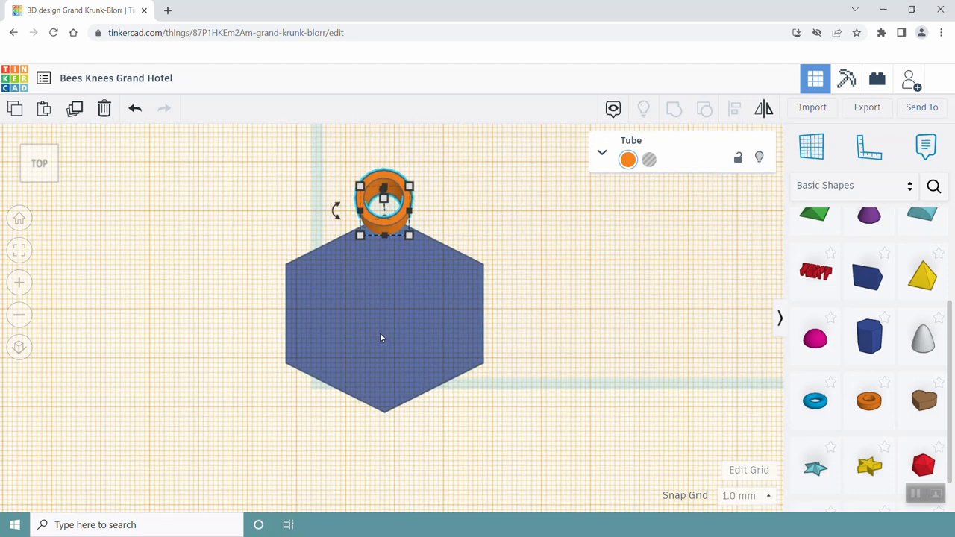
{"action": "left_click", "coordinate": [385, 336]}
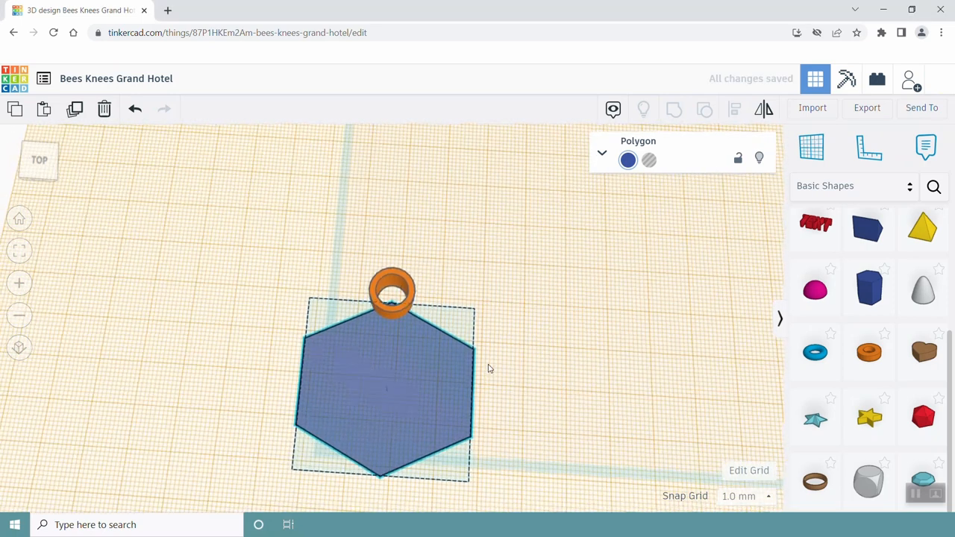
Set the cylinder as a Hole, place it on the hexagon face and group to cut the burrow holes
{"action": "left_click", "coordinate": [385, 381]}
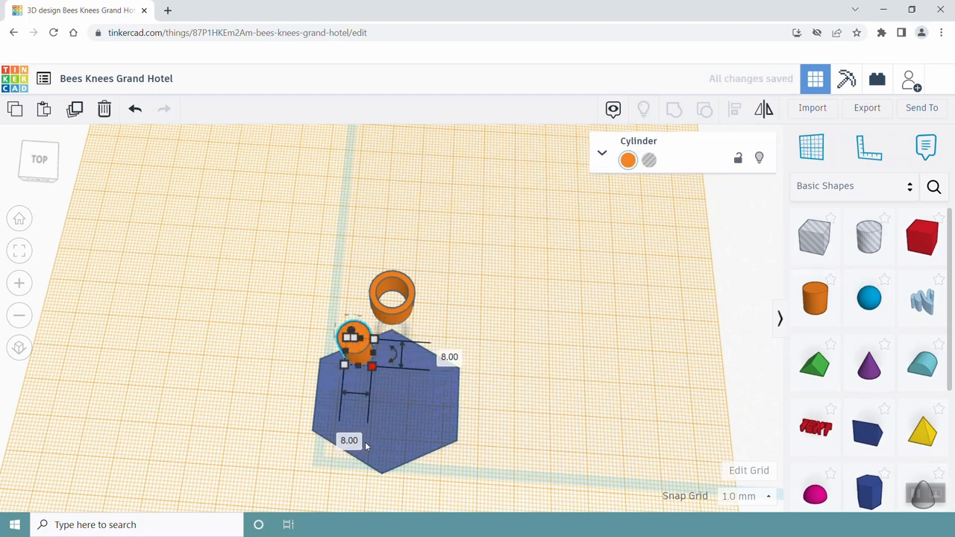
{"action": "left_click_drag", "start_coordinate": [358, 343], "coordinate": [391, 385]}
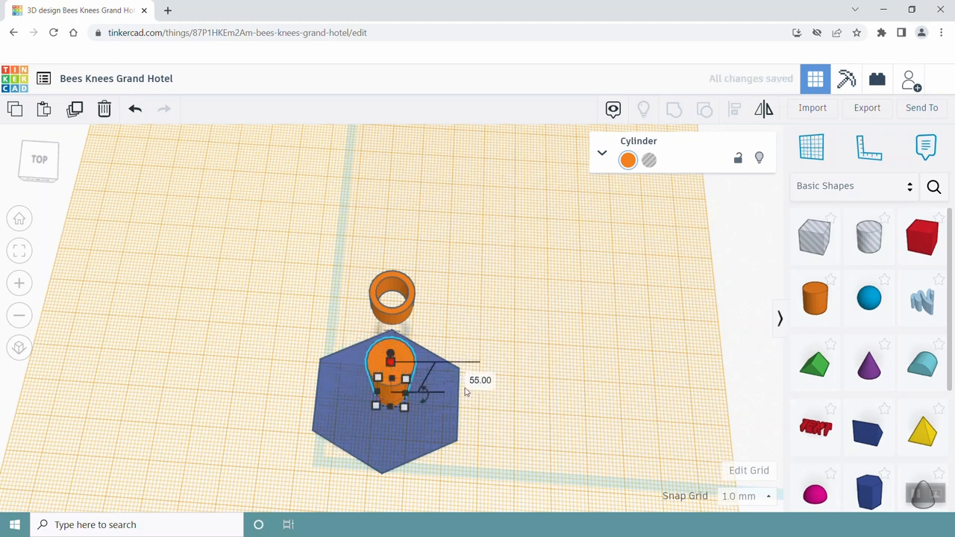
{"action": "left_click", "coordinate": [648, 159]}
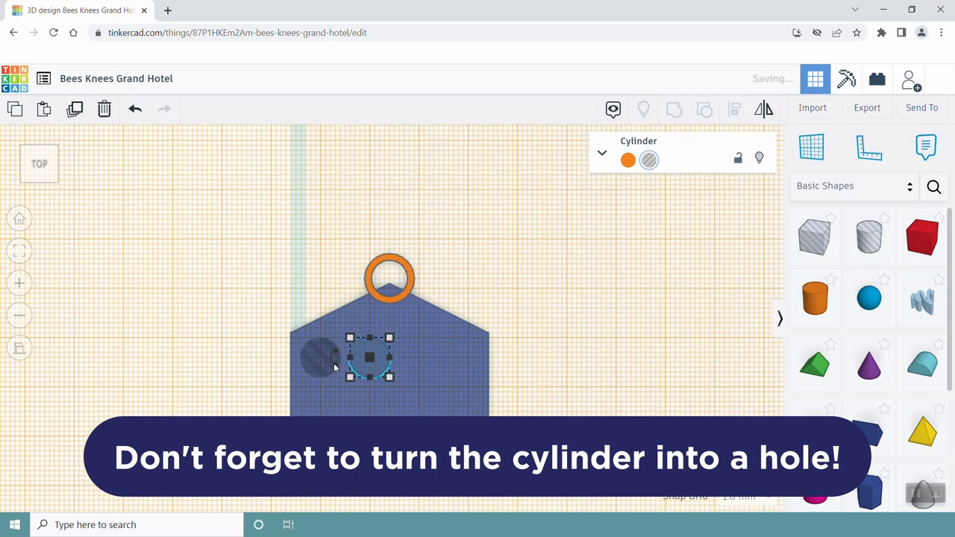
{"action": "left_click_drag", "start_coordinate": [370, 357], "coordinate": [454, 402]}
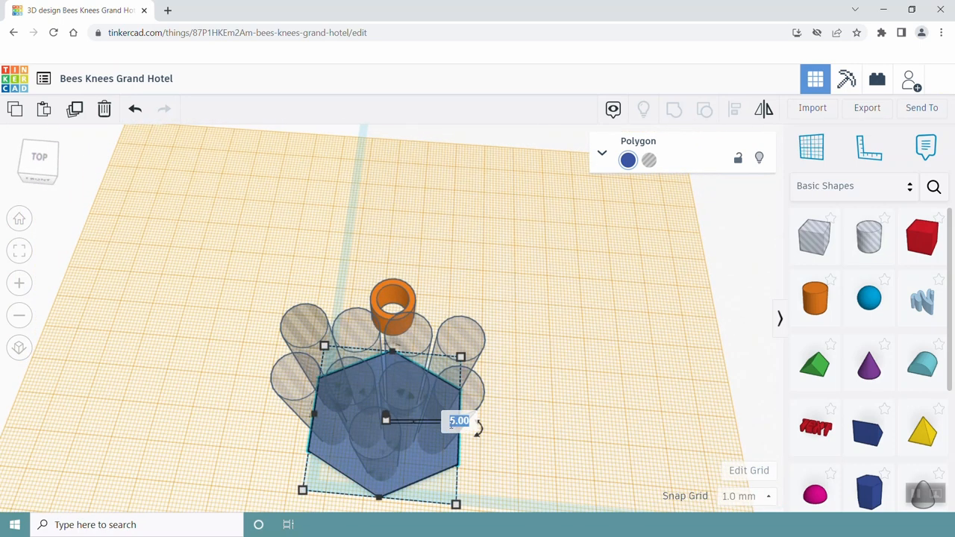
{"action": "left_click", "coordinate": [534, 370]}
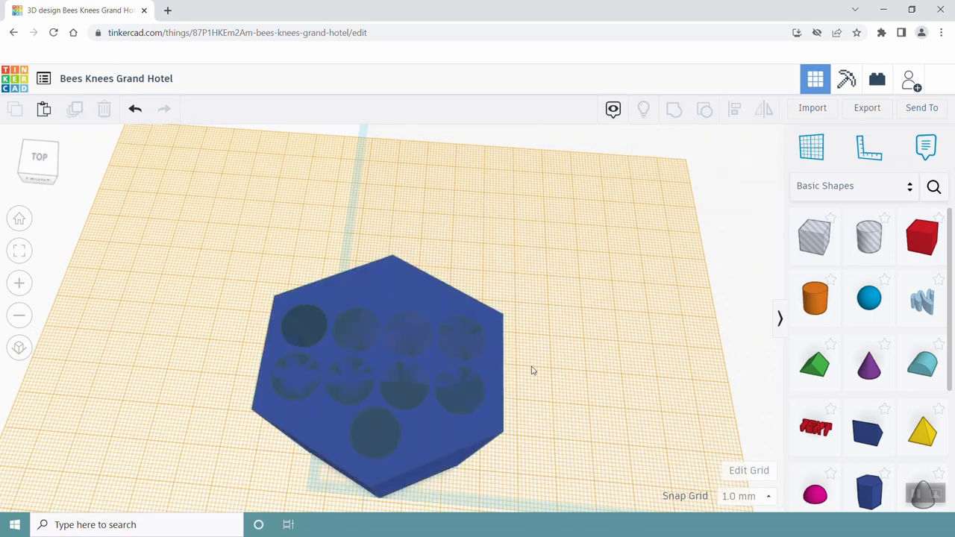
Group the hanging loop onto the holed block and adjust the view for the roof
{"action": "left_click", "coordinate": [675, 109]}
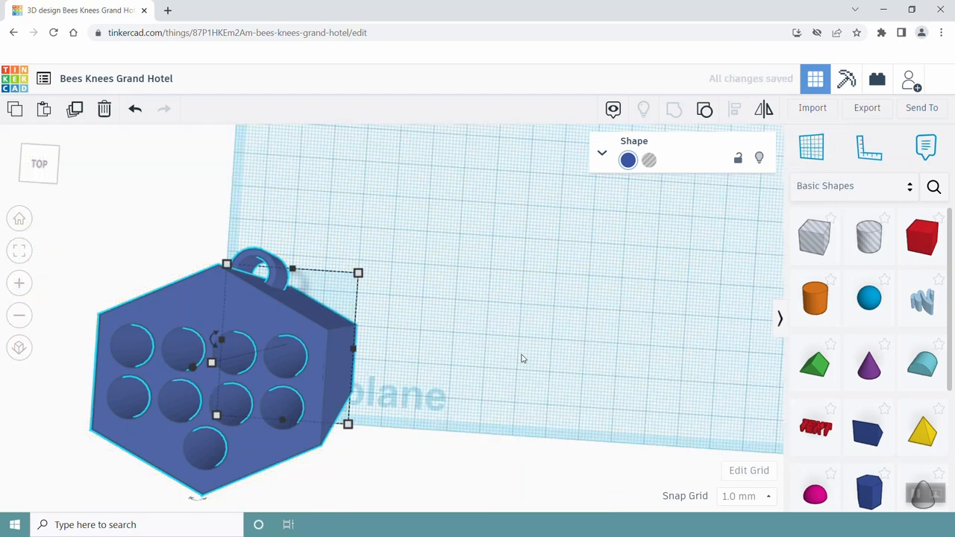
{"action": "scroll", "scroll_direction": "down", "scroll_amount": 3}
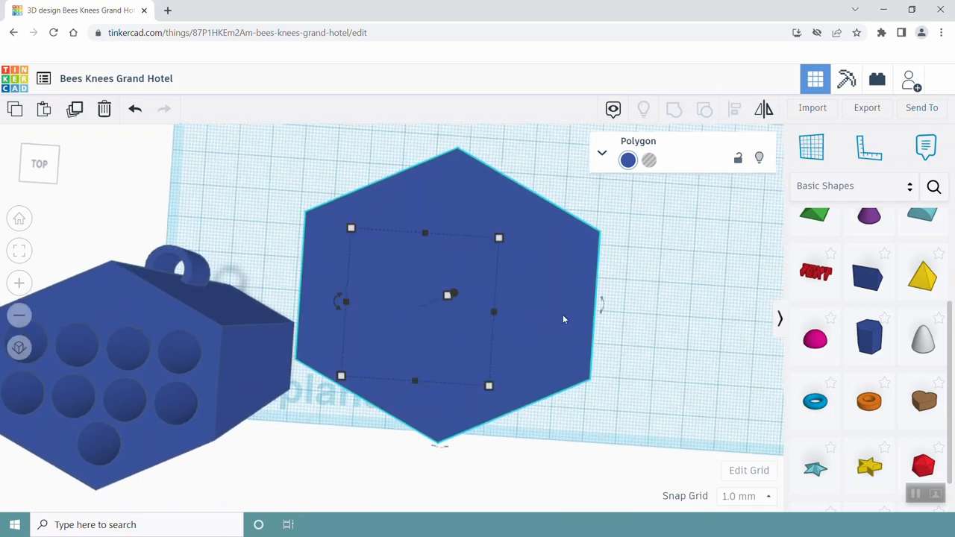
{"action": "mouse_move", "coordinate": [549, 312]}
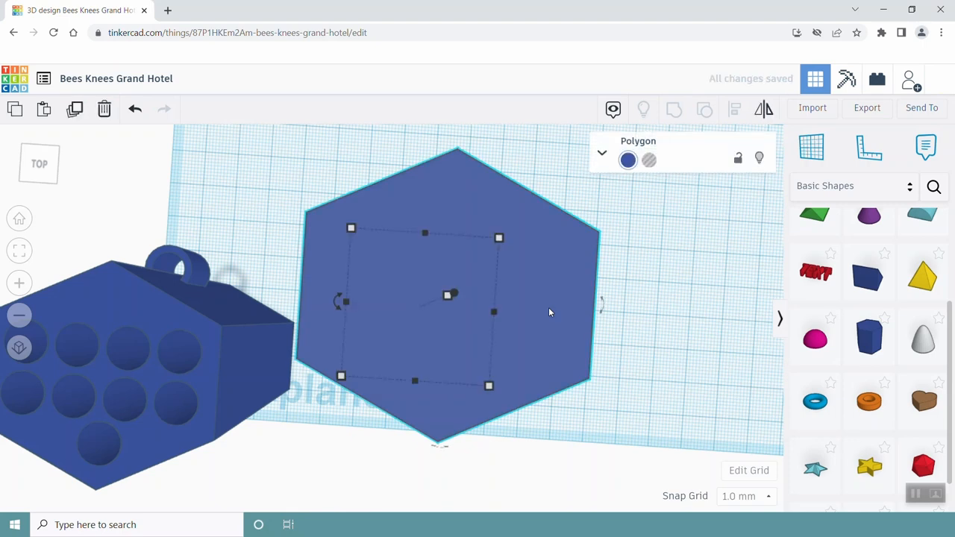
Raise the second hexagon, set it as a Hole and group it to shape the peaked overhanging roof
{"action": "left_click_drag", "start_coordinate": [448, 294], "coordinate": [448, 307]}
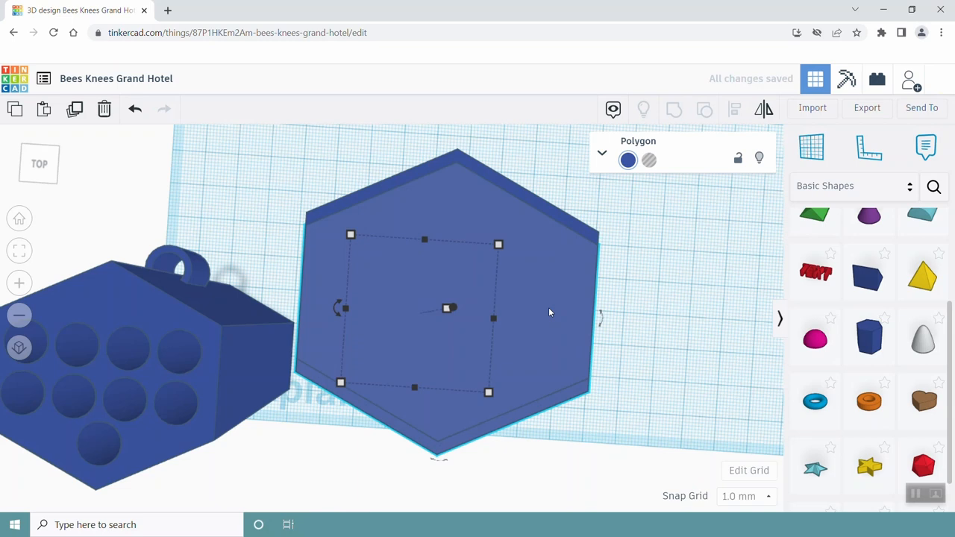
{"action": "left_click", "coordinate": [648, 160]}
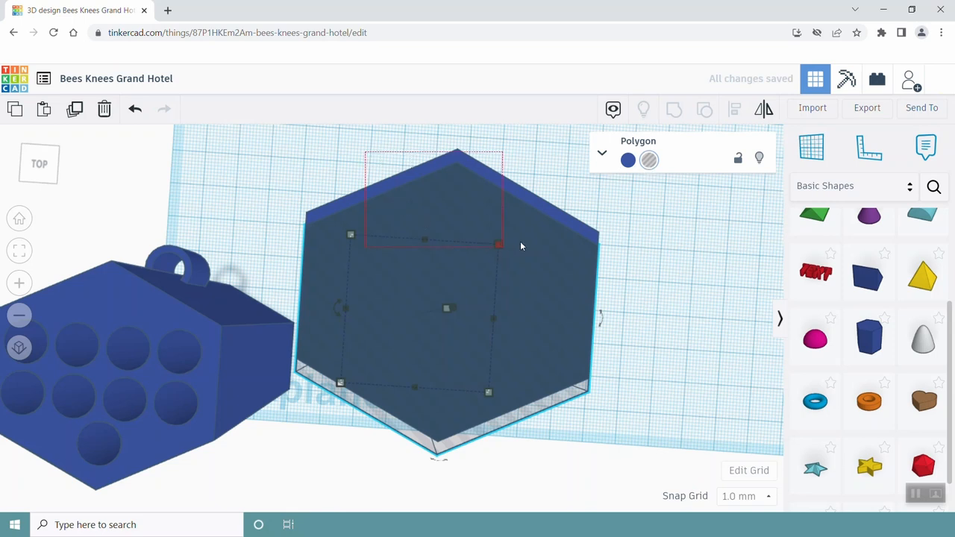
{"action": "left_click", "coordinate": [675, 111]}
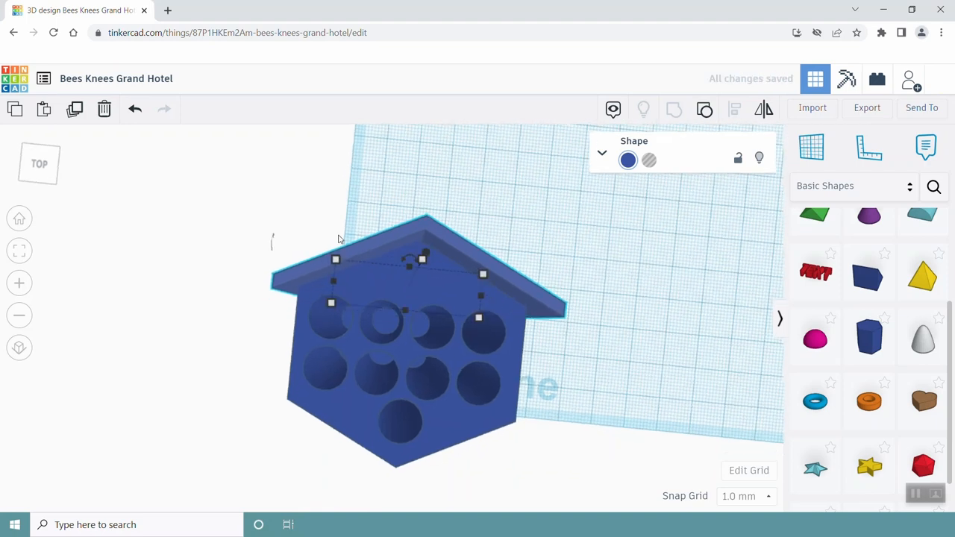
Group the roof with the house body into one shape and bring up the Export options
{"action": "left_click", "coordinate": [674, 111]}
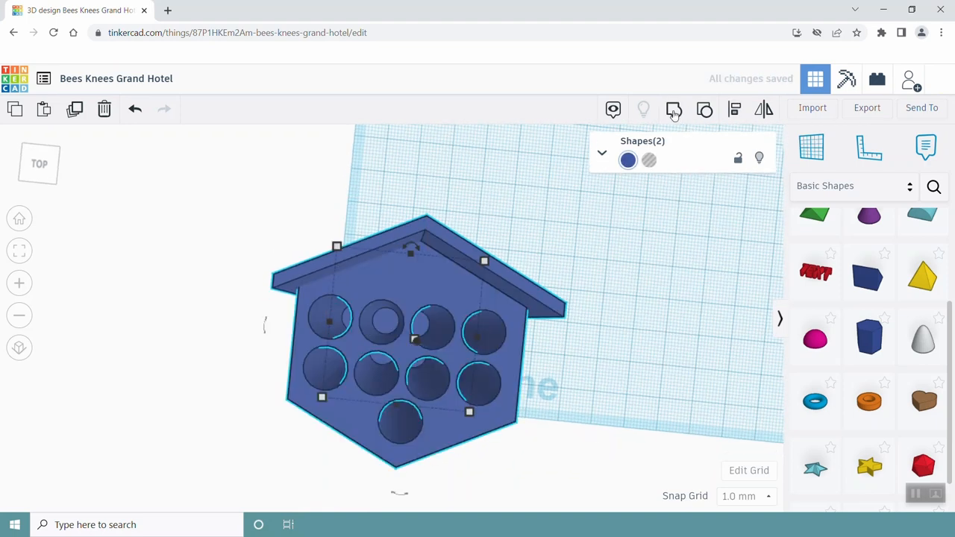
{"action": "left_click", "coordinate": [673, 109]}
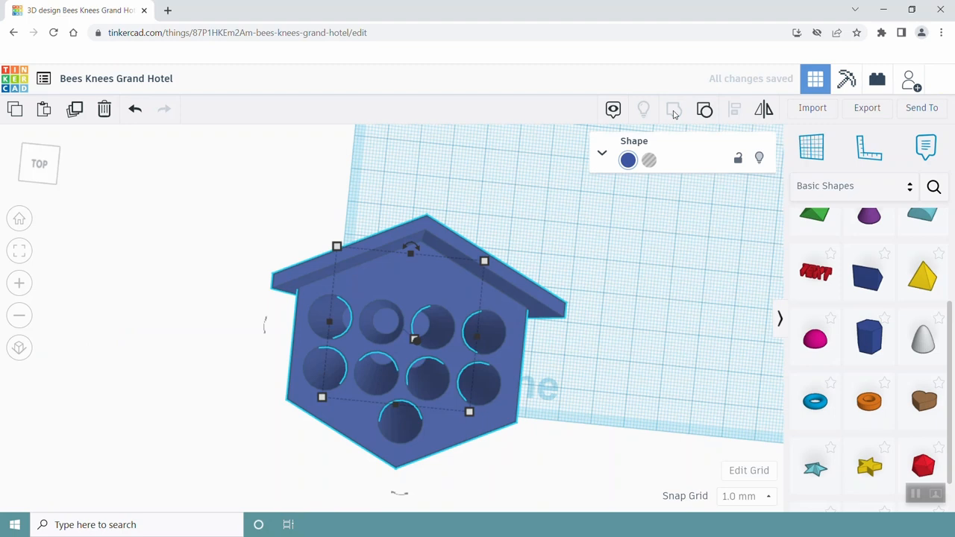
{"action": "mouse_move", "coordinate": [498, 312]}
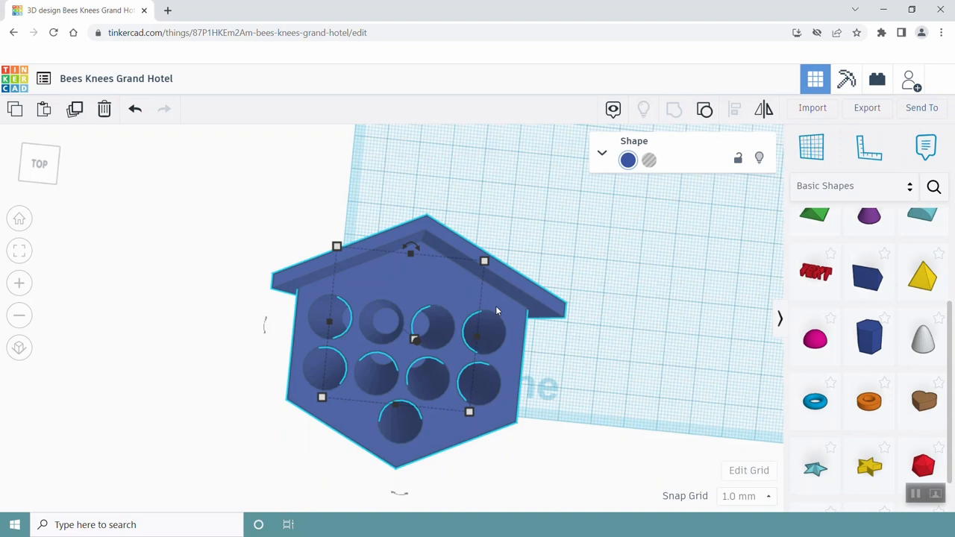
{"action": "left_click", "coordinate": [867, 107]}
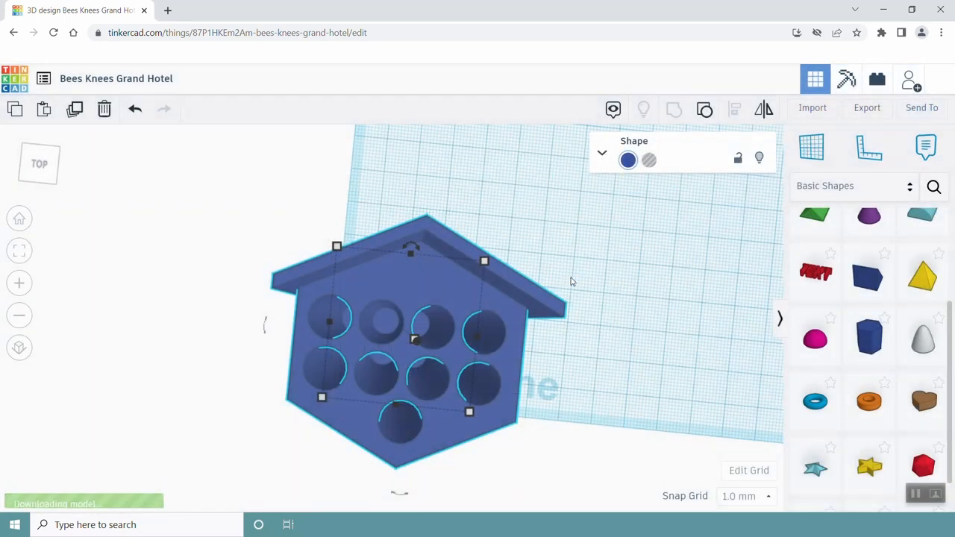
Choose .STL and save the file as Bees Knees Grand Hotel in Downloads
{"action": "left_click", "coordinate": [868, 108]}
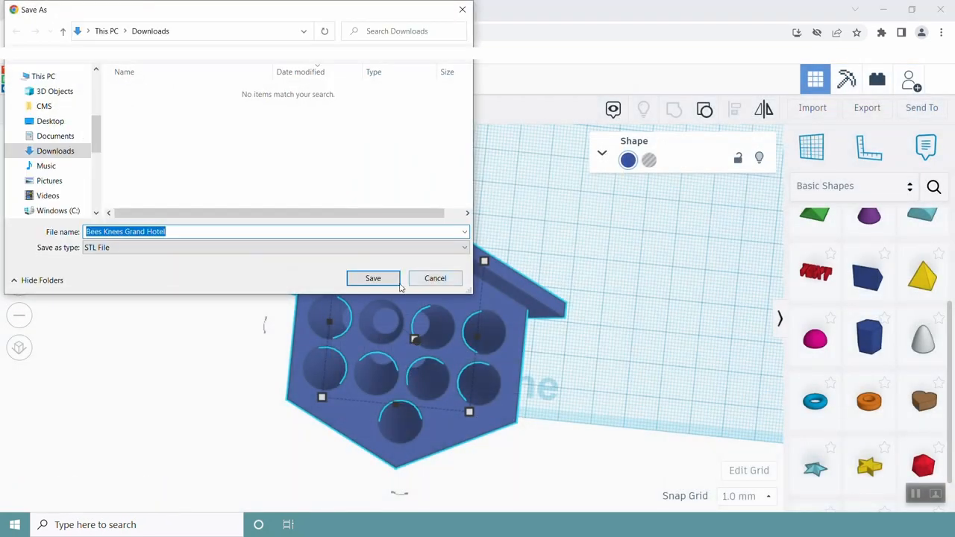
{"action": "left_click", "coordinate": [374, 278]}
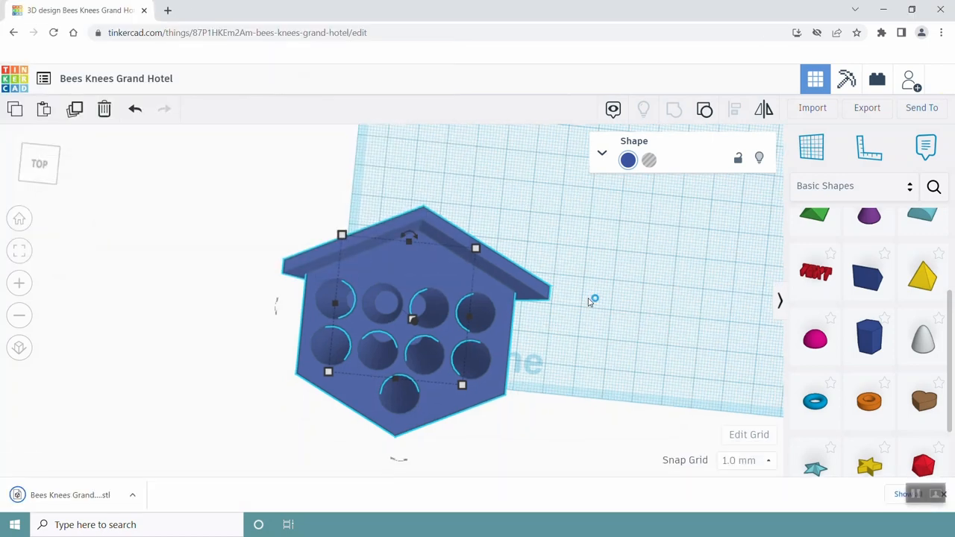
{"action": "mouse_move", "coordinate": [590, 302]}
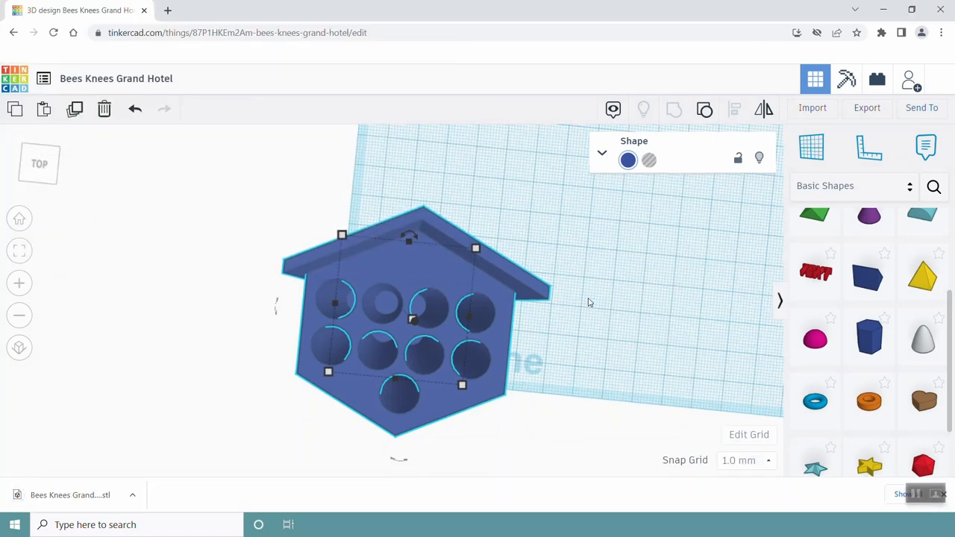
{"action": "mouse_move", "coordinate": [550, 367]}
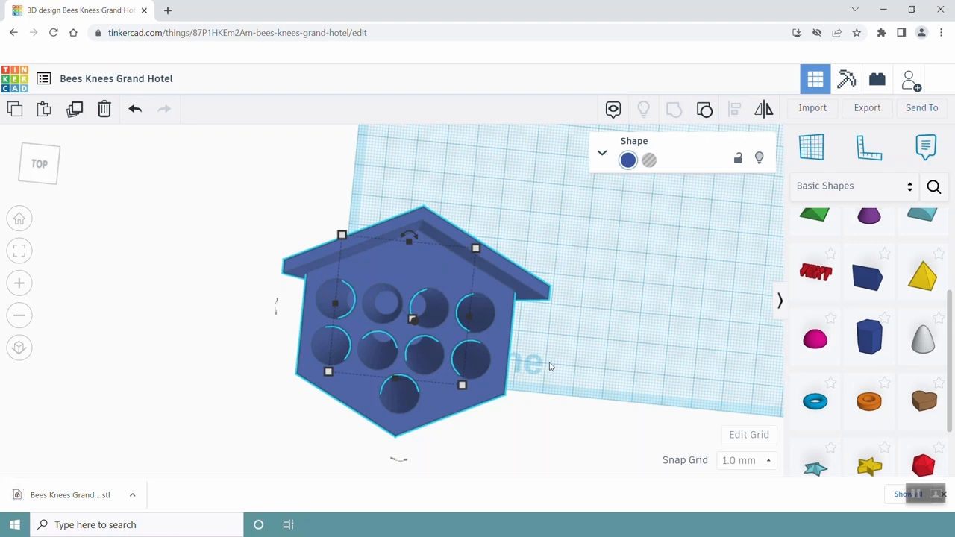